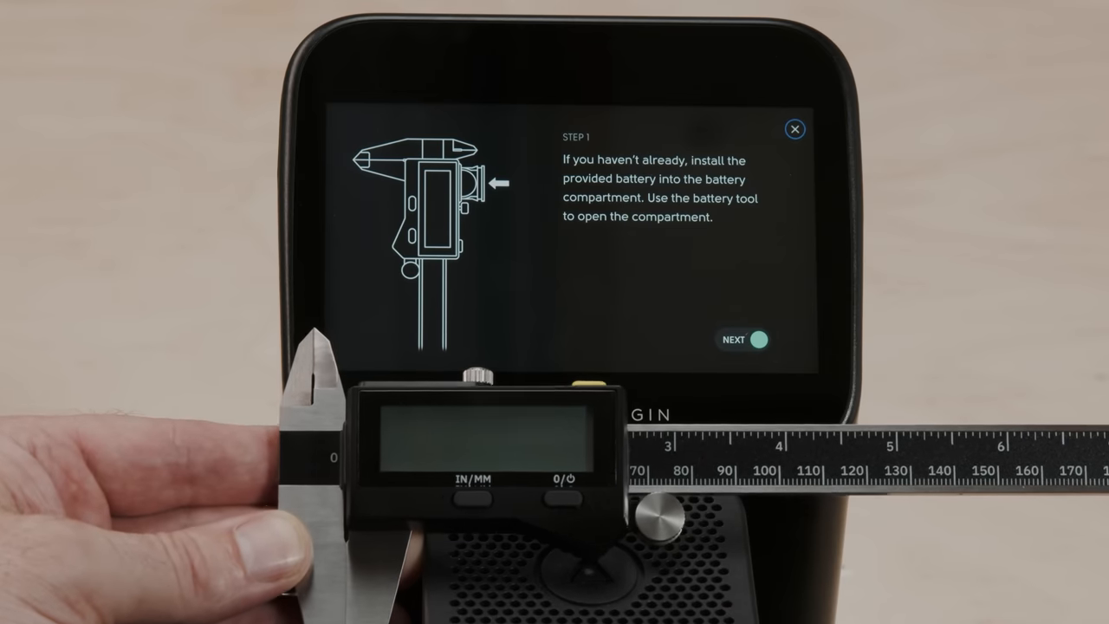
# Advance the caliper-pairing wizard from Step 1 to Step 2, which asks to power on the caliper.
pyautogui.click(742, 338)
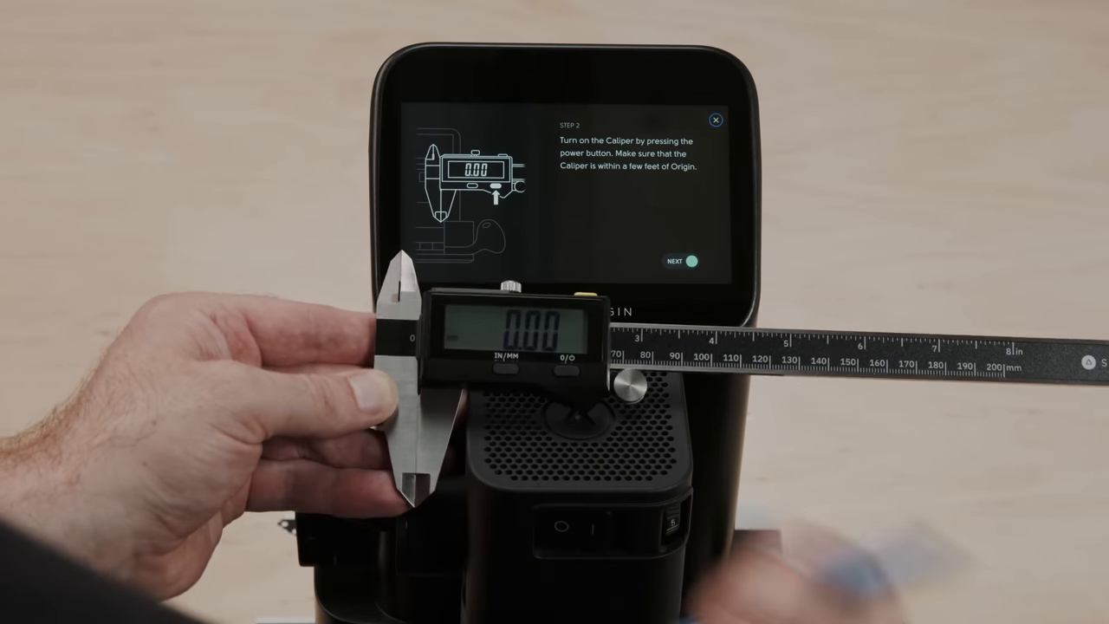
# Advance through the disconnect-other-devices reminder on Step 3 to Step 4, starting the caliper search.
pyautogui.click(681, 260)
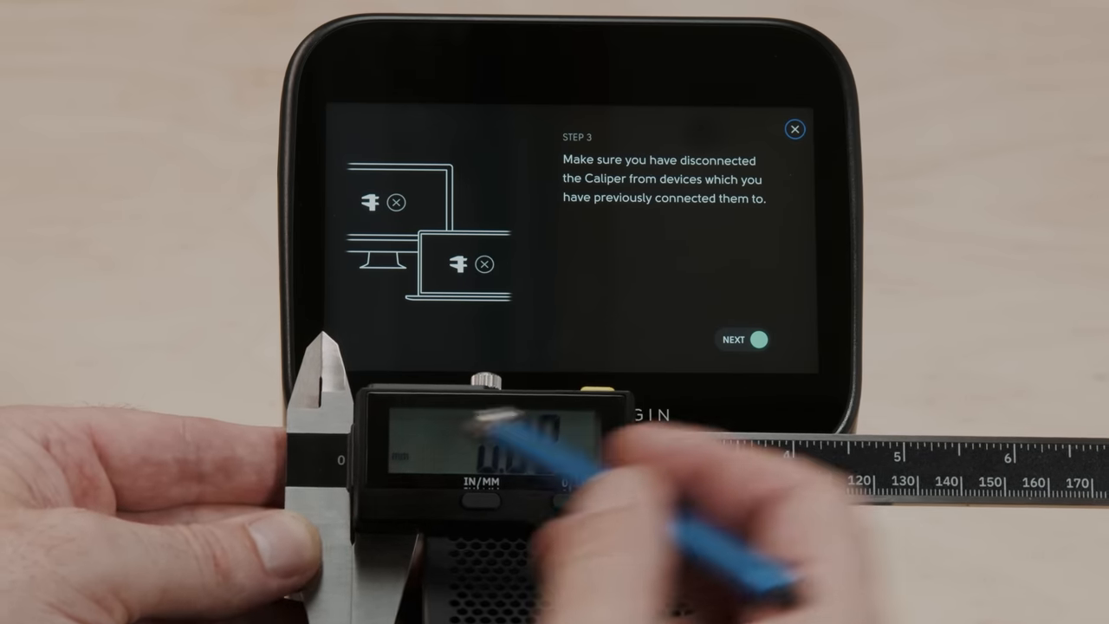
pyautogui.click(742, 338)
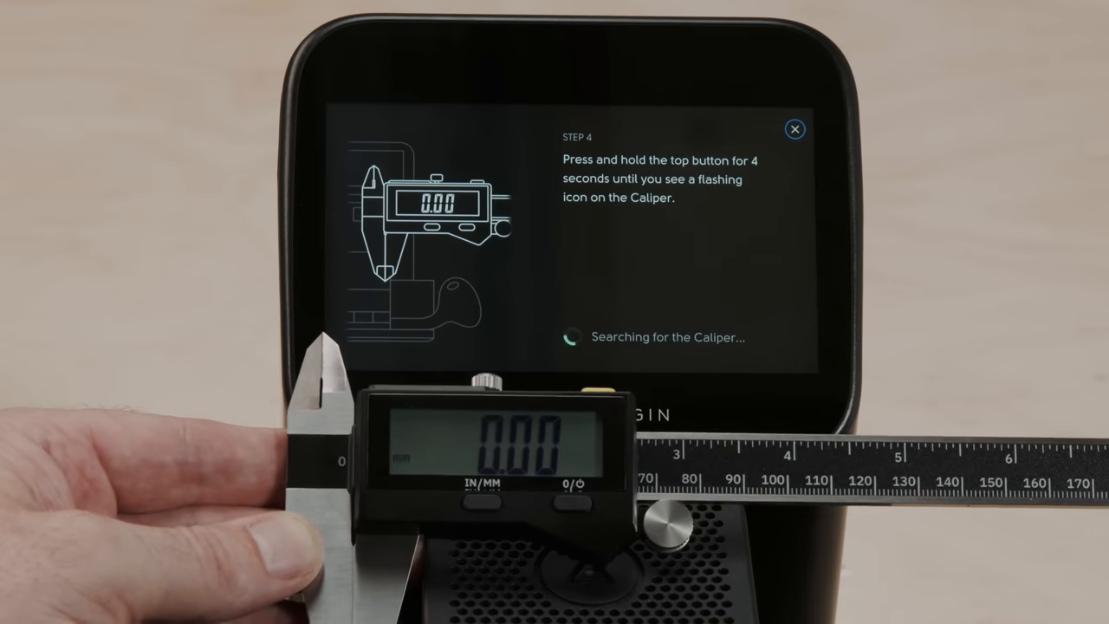